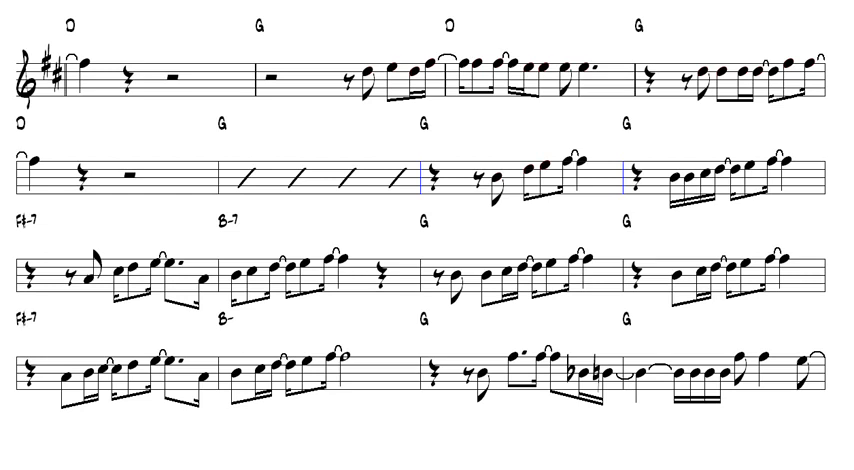
Advance the score view to the page with the G, F#m7–Bm phrases and A7sus measures.
click(746, 168)
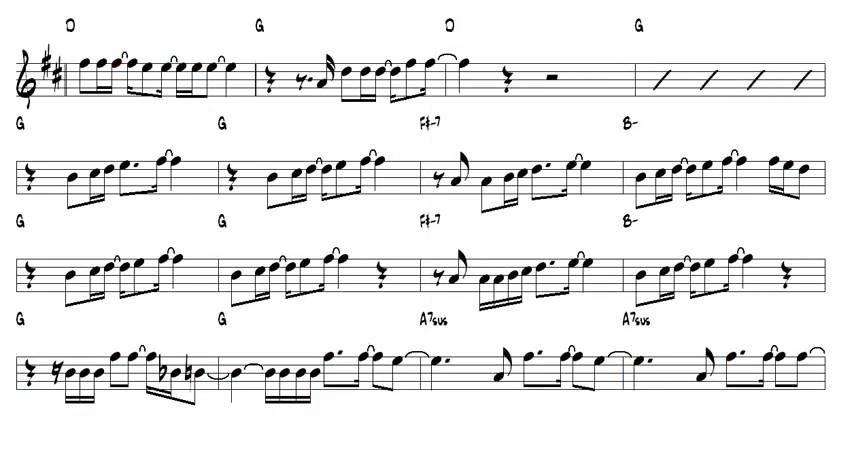
click(345, 71)
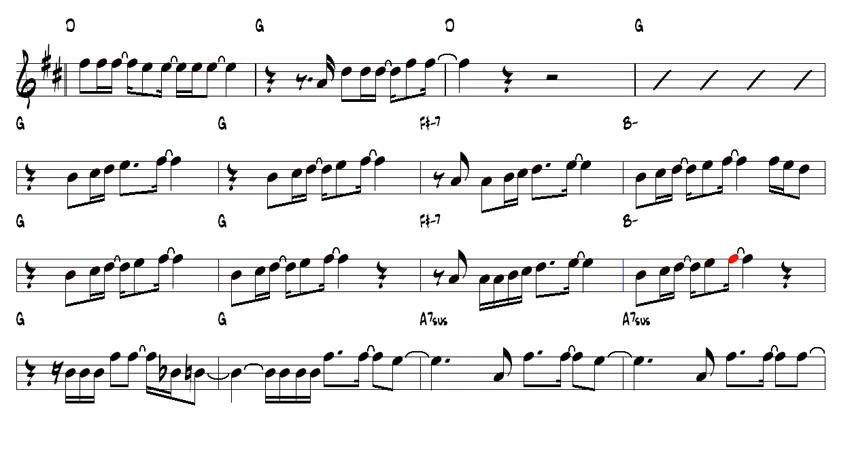
click(103, 370)
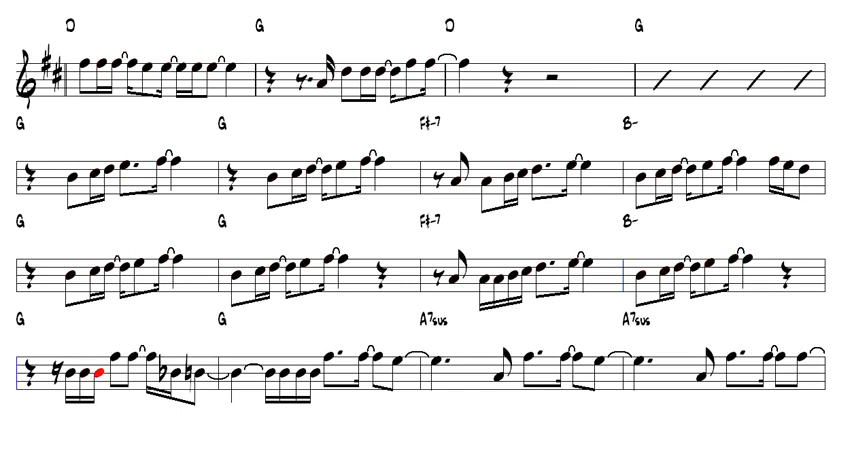